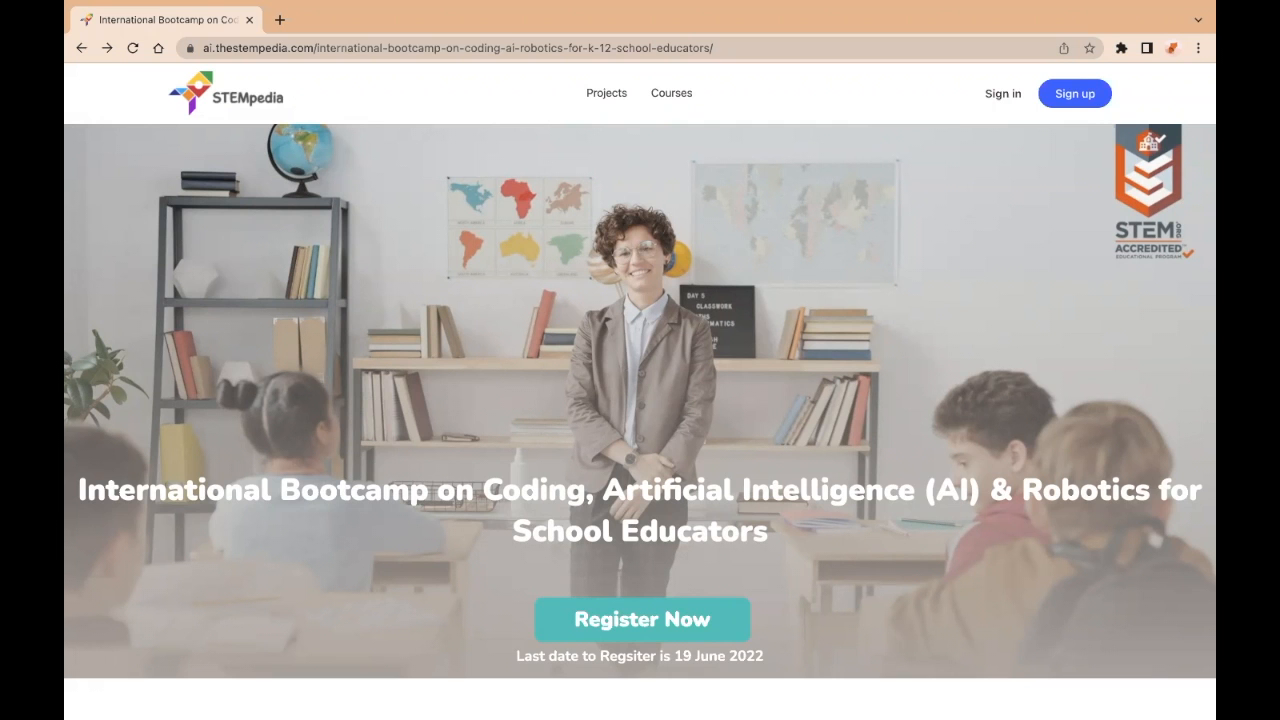
Scroll to the Level 1 Coding and AI schedule of six sessions, 20–26 June 2022.
{"action": "scroll", "scroll_direction": "down", "scroll_amount": 3}
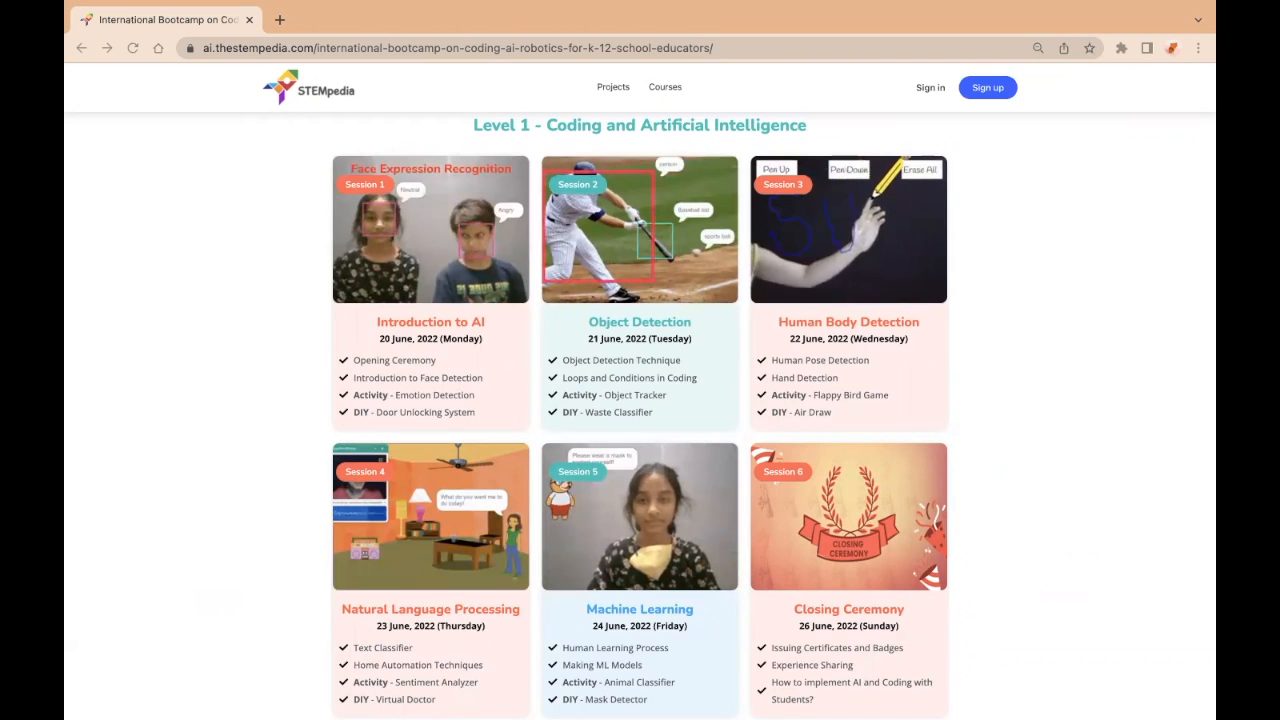
Scroll further to the Level 2 Robotics and AI sessions, 27 June–3 July 2022.
{"action": "scroll", "scroll_direction": "down", "scroll_amount": 3}
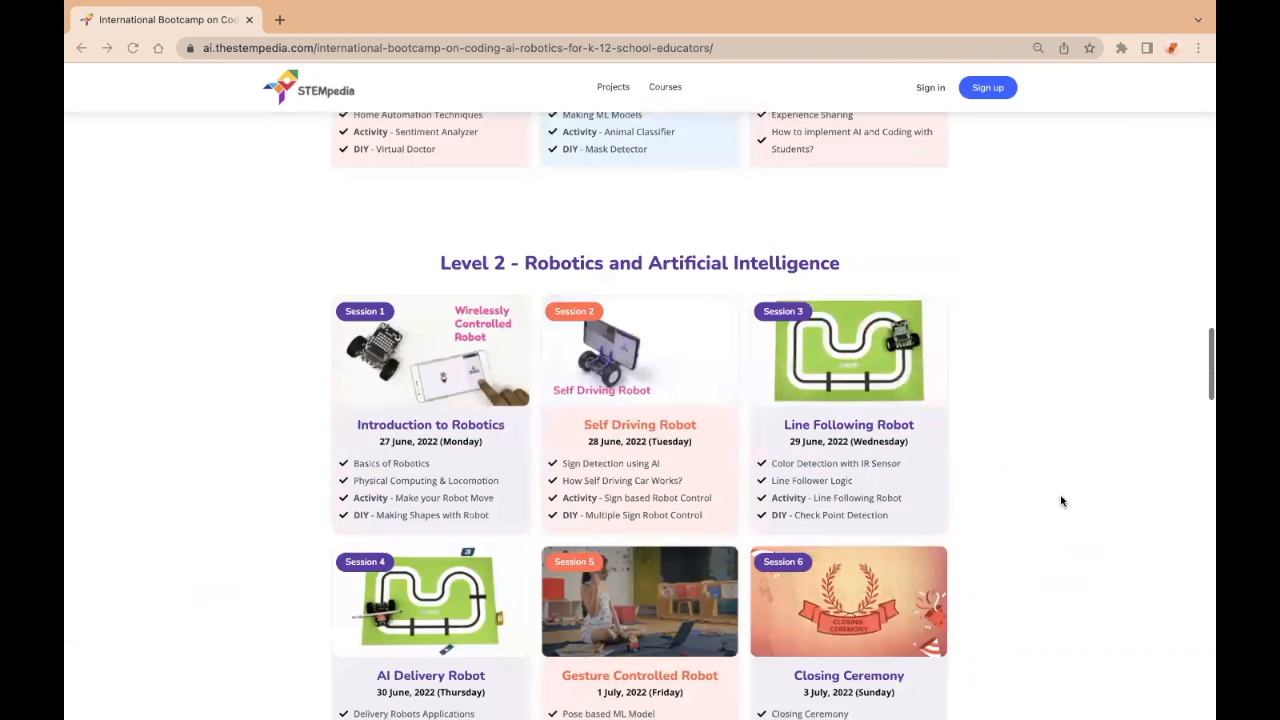
{"action": "scroll", "scroll_direction": "down", "scroll_amount": 3}
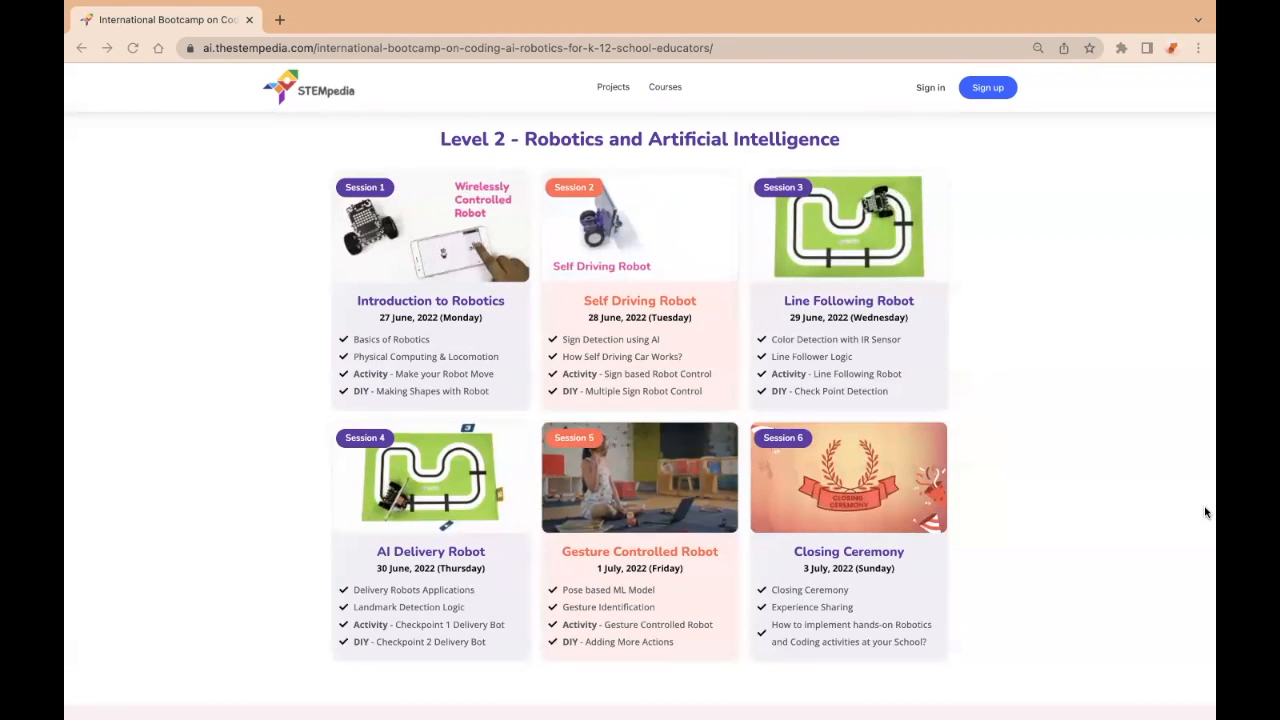
Scroll past the How to Participate, Contact Us and FAQ's sections of the bootcamp page.
{"action": "scroll", "scroll_direction": "down", "scroll_amount": 3}
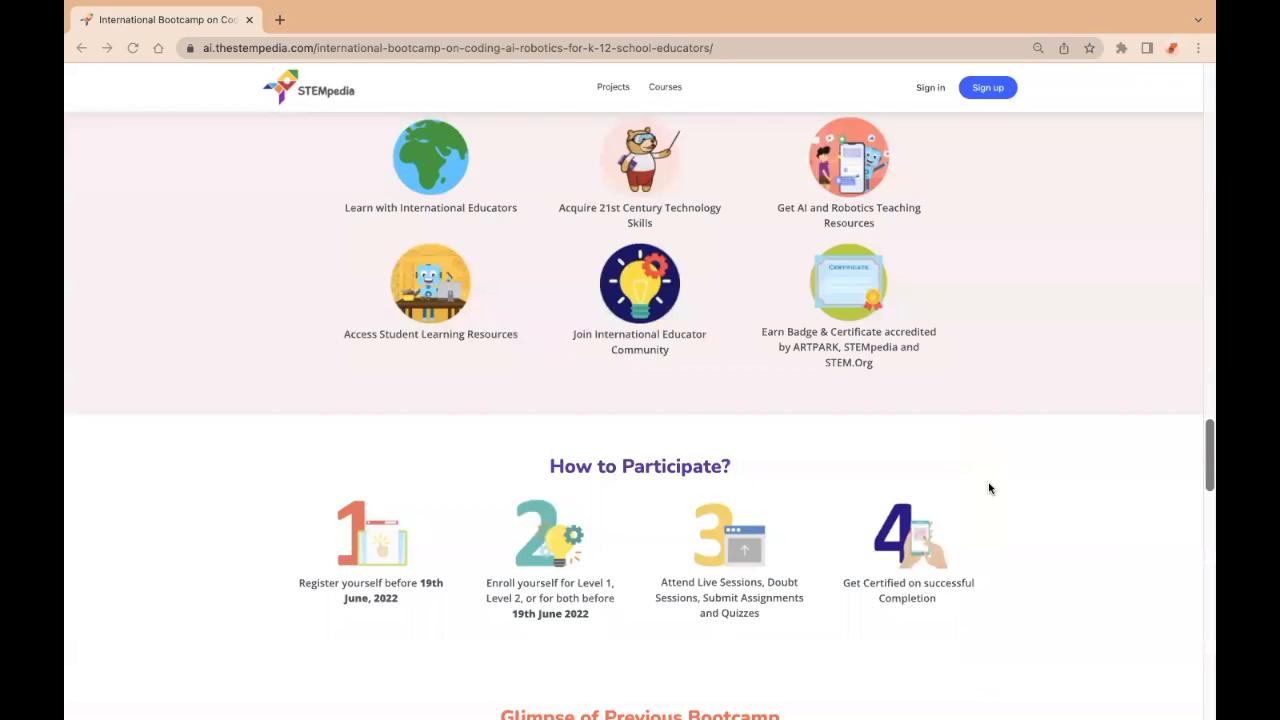
{"action": "scroll", "scroll_direction": "down", "scroll_amount": 3}
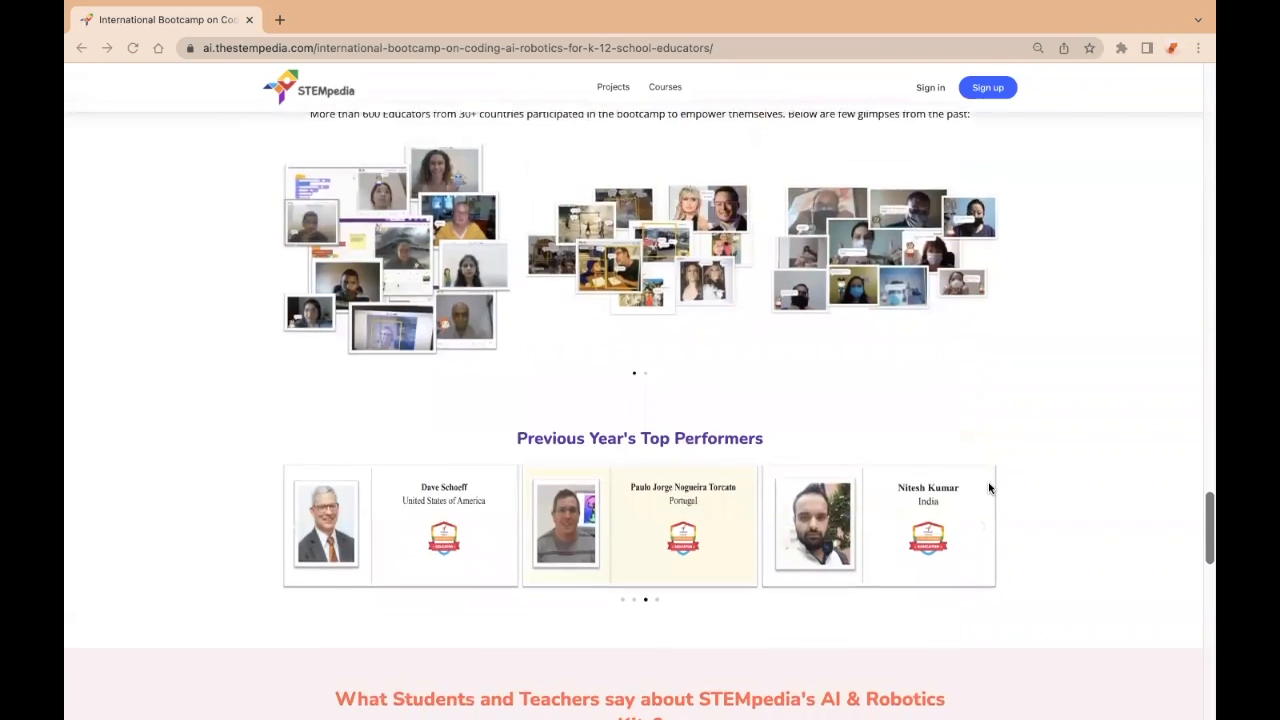
{"action": "scroll", "scroll_direction": "down", "scroll_amount": 3}
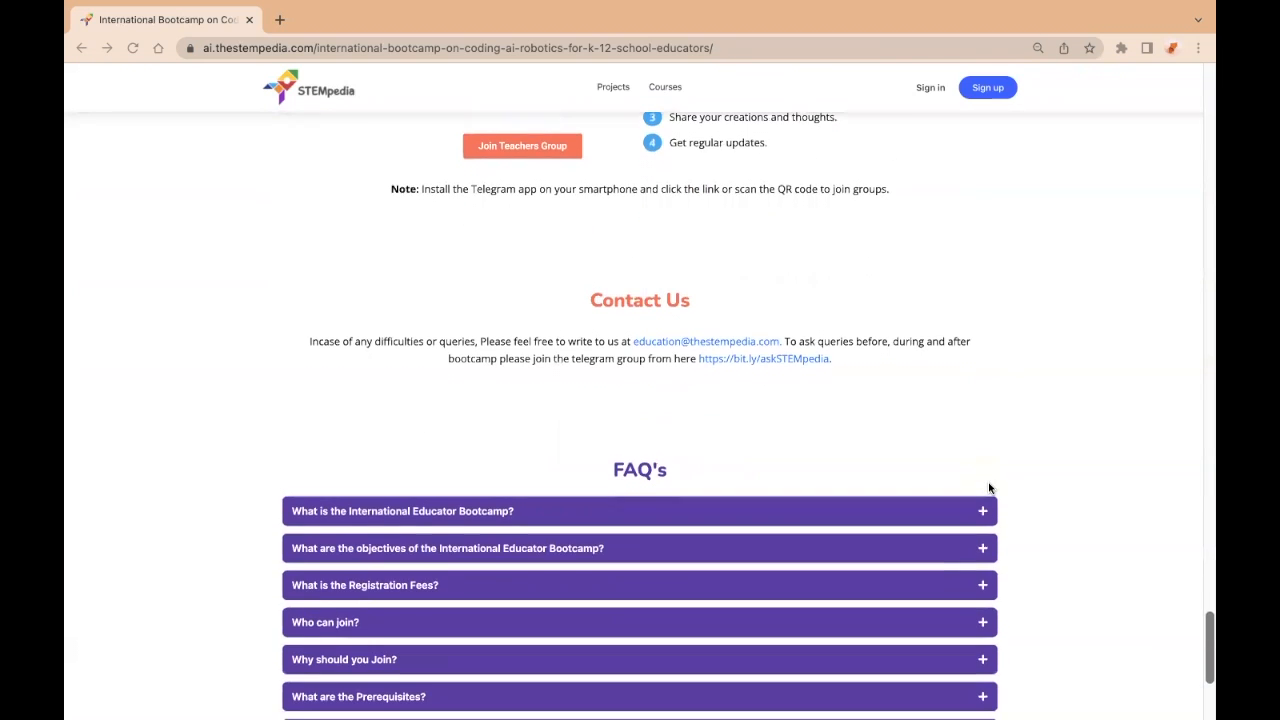
{"action": "scroll", "scroll_direction": "down", "scroll_amount": 3}
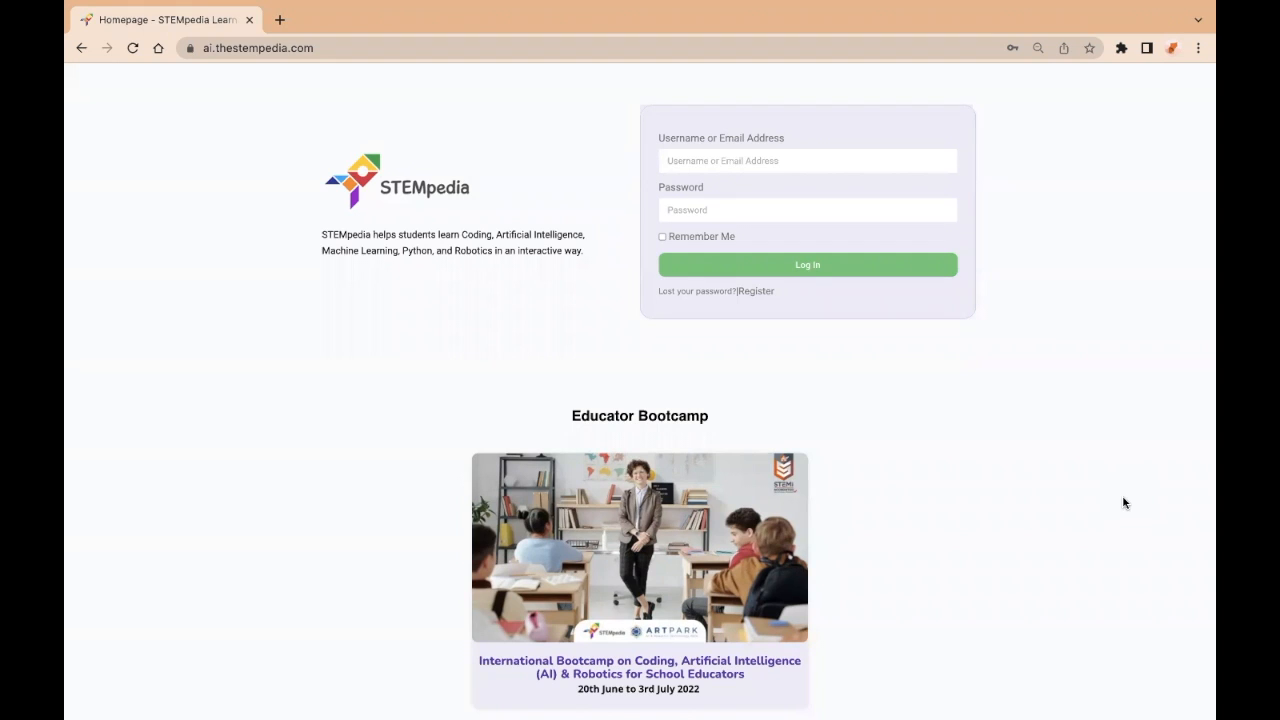
{"action": "mouse_move", "coordinate": [674, 660]}
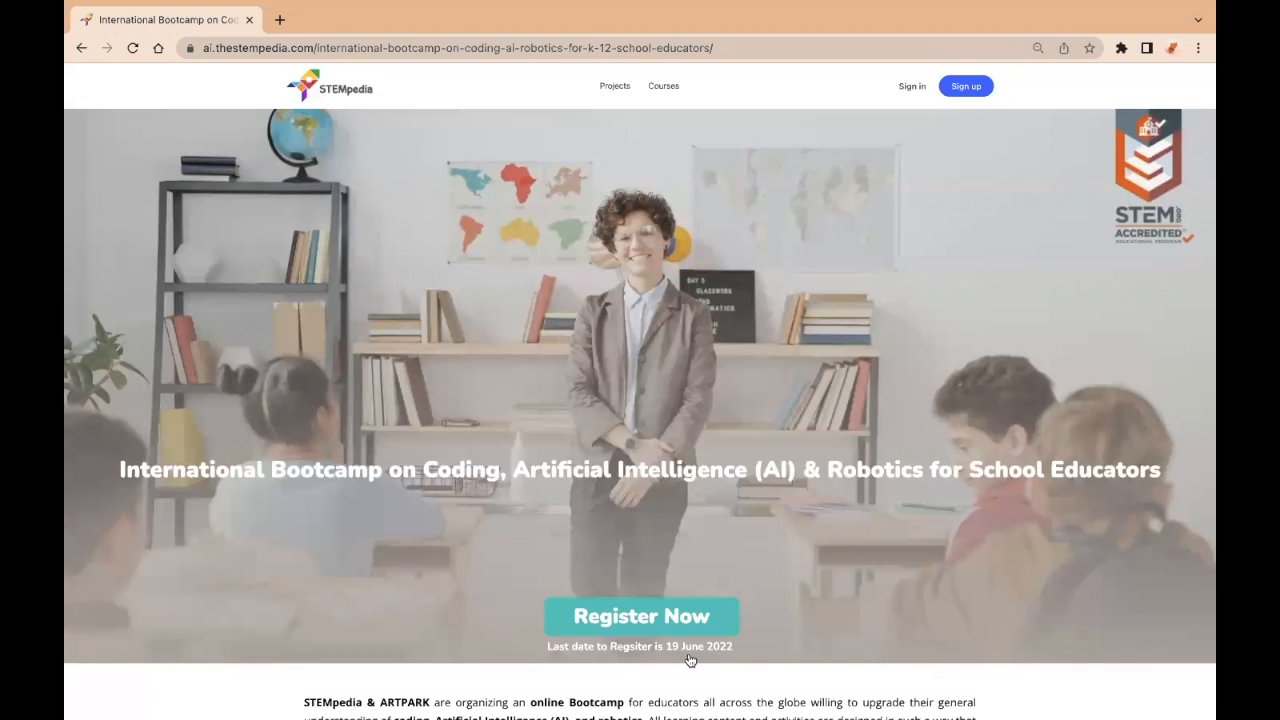
Open the Educator Bootcamp page and choose Register Now to reach Create an Account.
{"action": "left_click", "coordinate": [645, 615]}
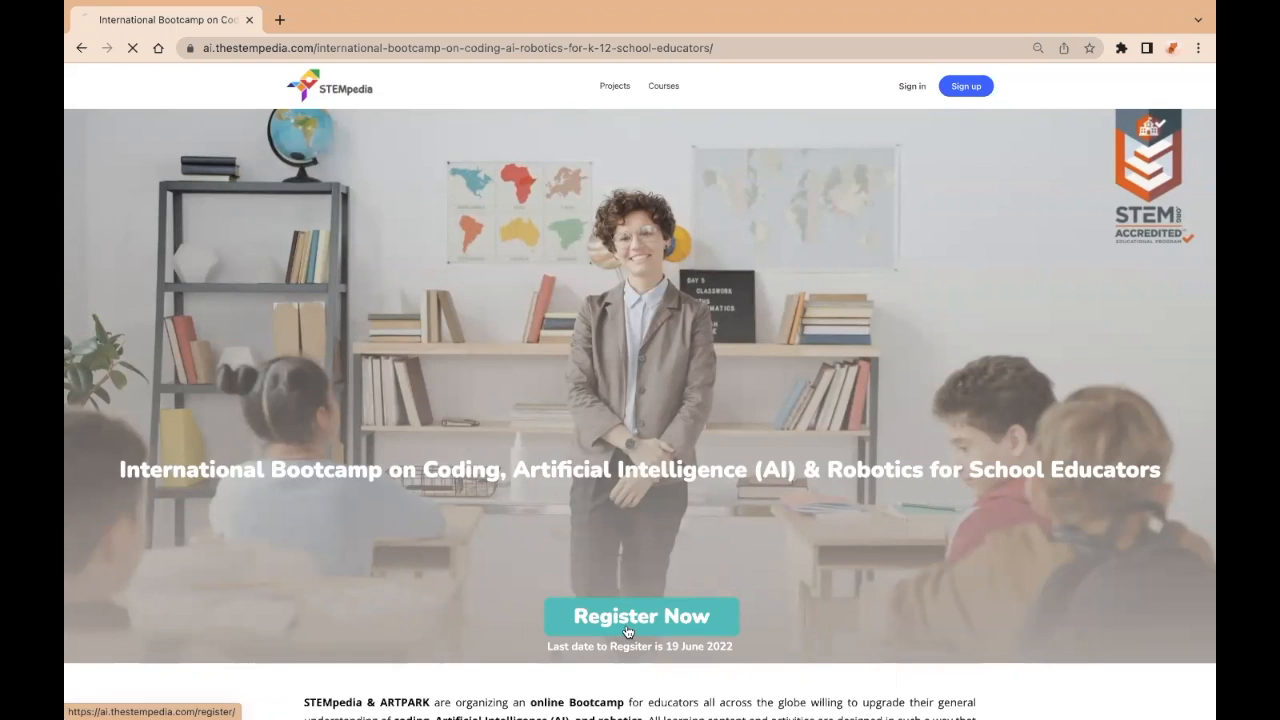
{"action": "left_click", "coordinate": [645, 615]}
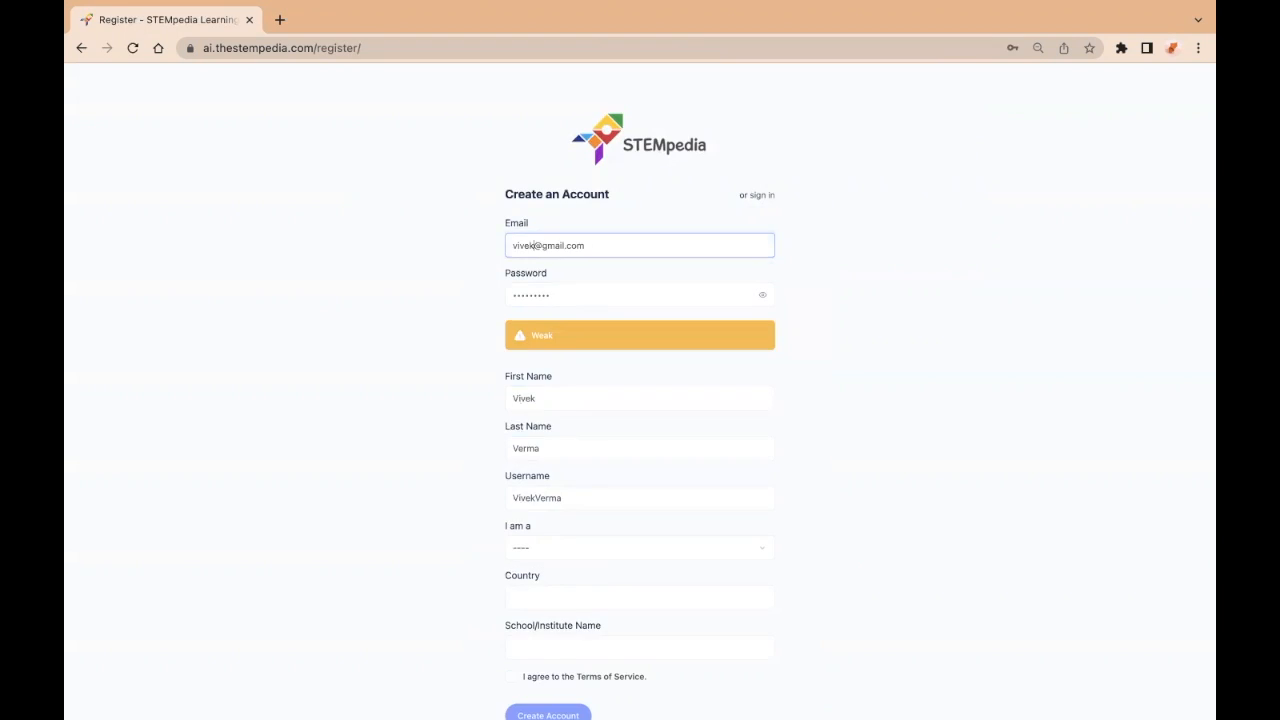
Register as a Teacher from India at STEMpedia, accept the terms and create the account.
{"action": "left_click", "coordinate": [639, 547]}
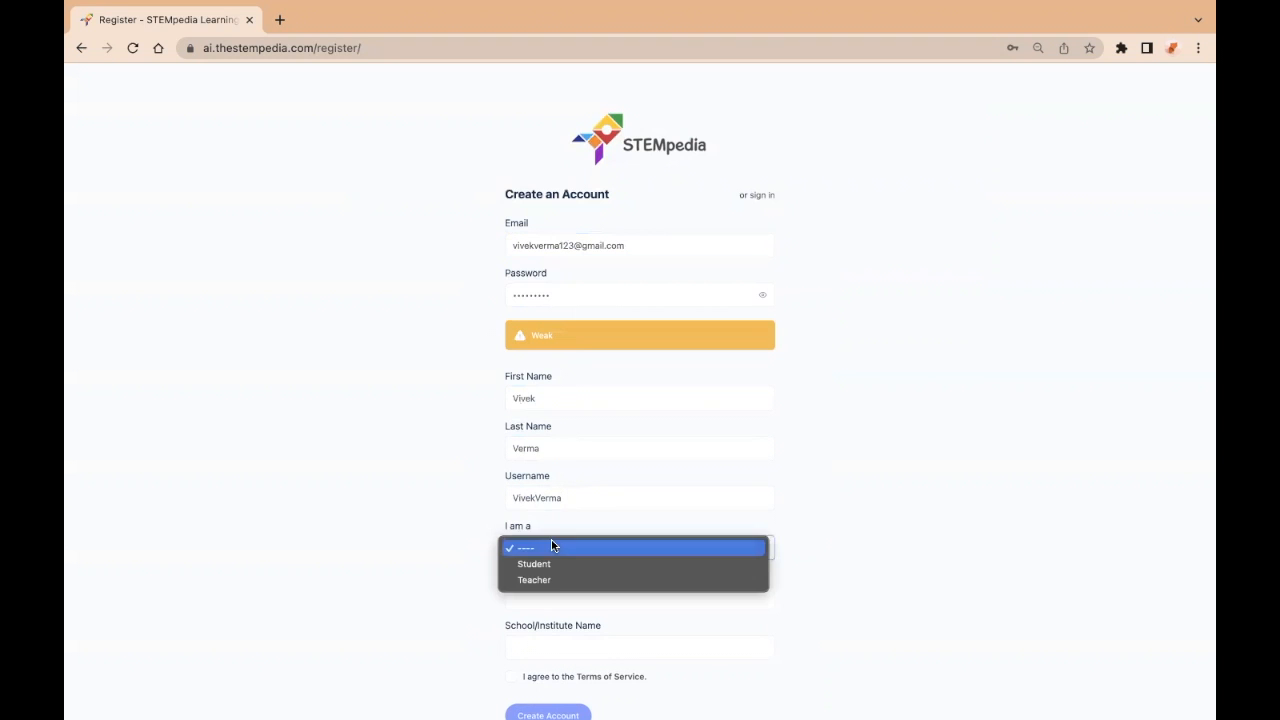
{"action": "left_click", "coordinate": [534, 579]}
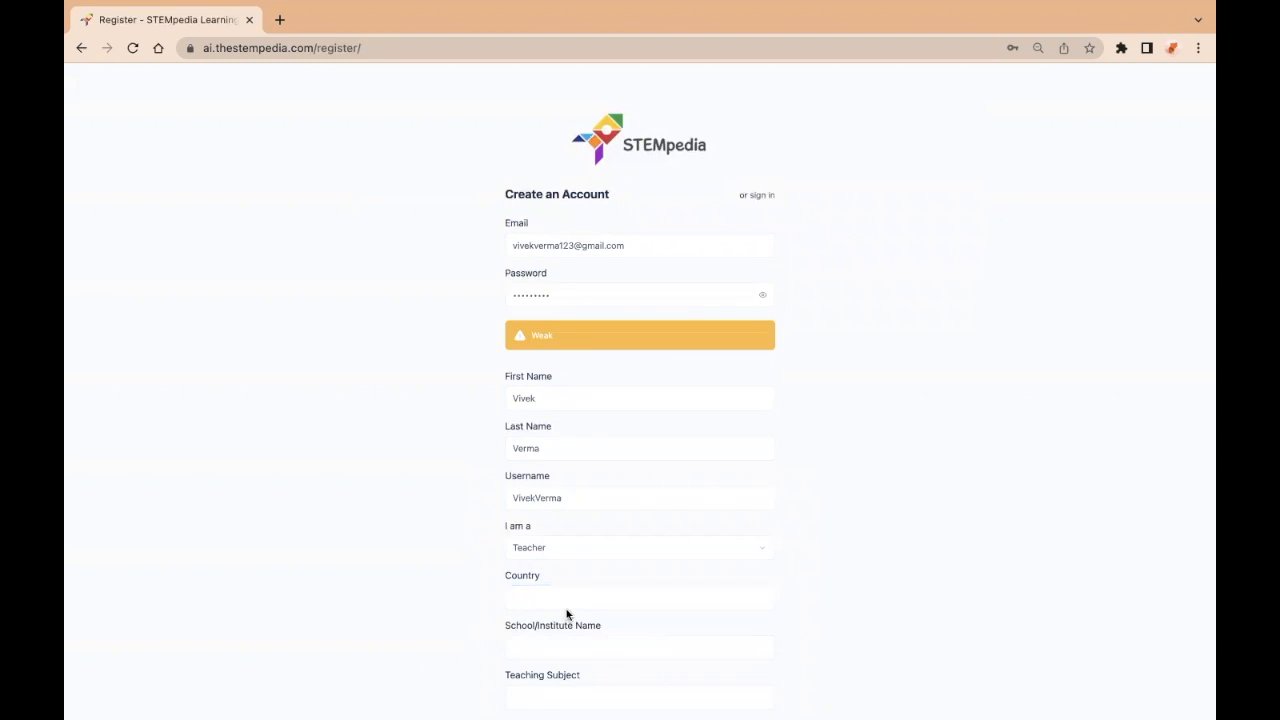
{"action": "type", "text": "India"}
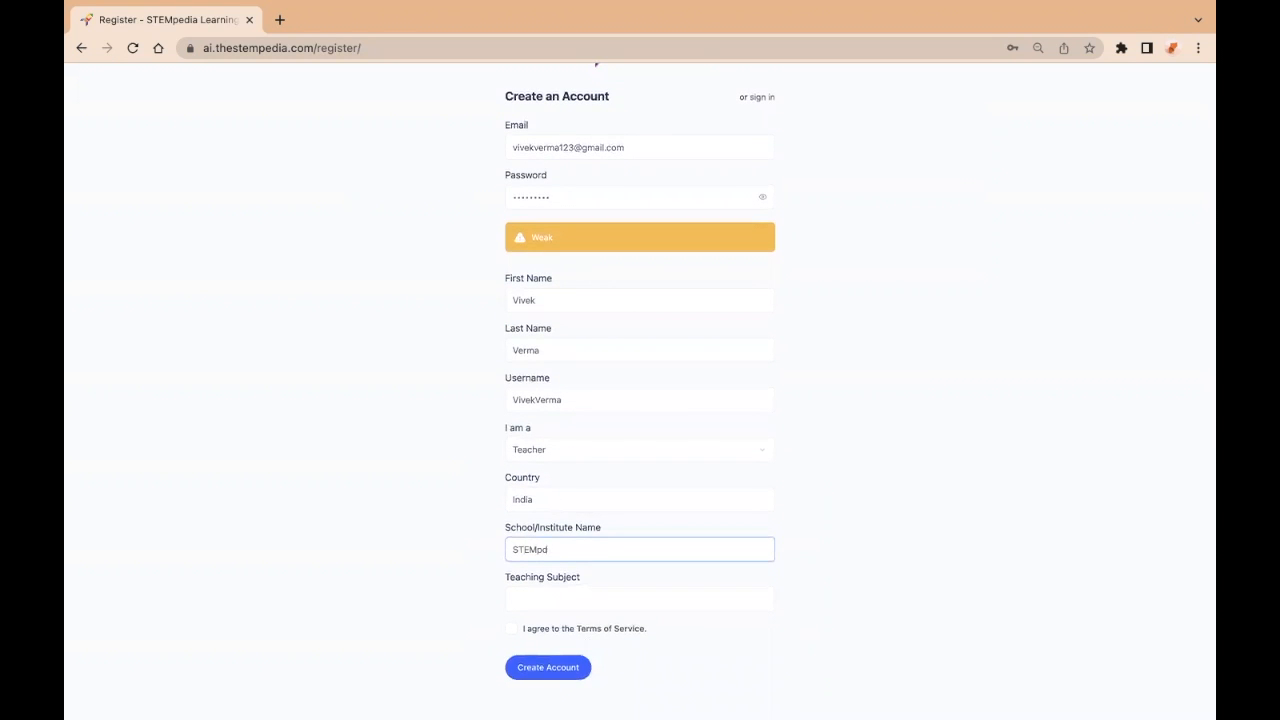
{"action": "type", "text": "STEM"}
{"action": "left_click", "coordinate": [640, 599]}
{"action": "type", "text": "AI"}
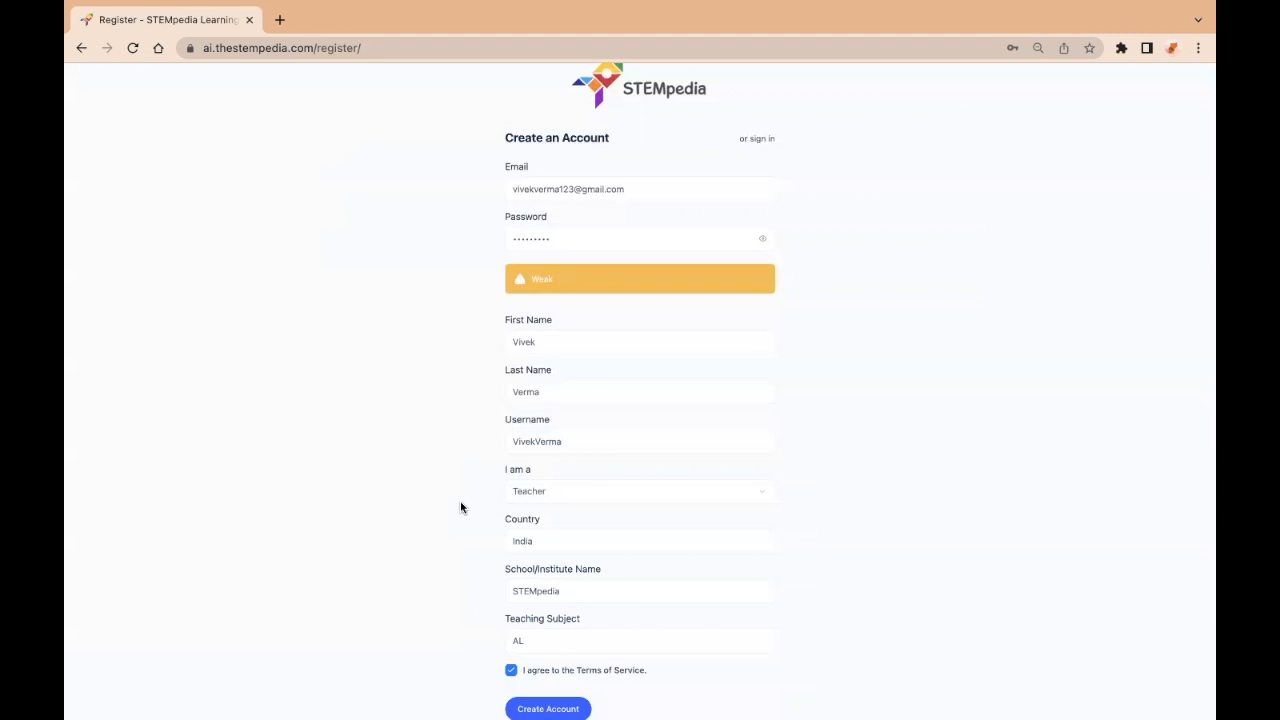
{"action": "mouse_move", "coordinate": [687, 509]}
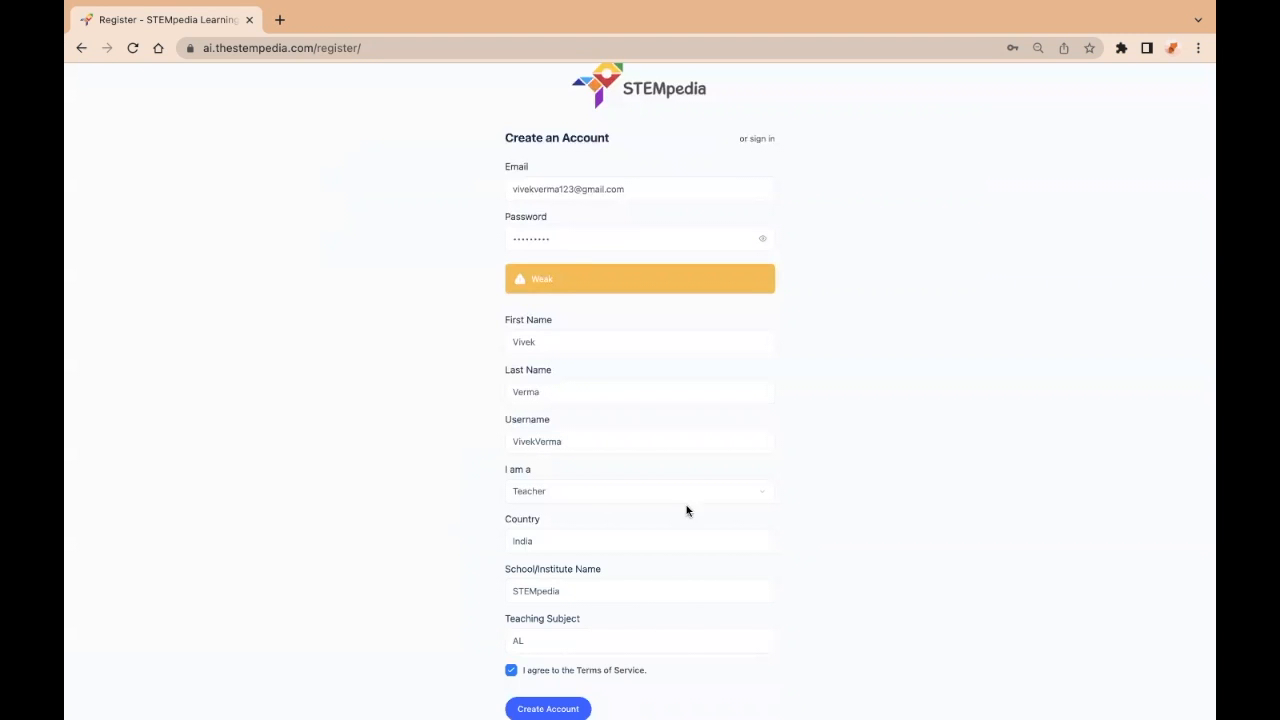
{"action": "scroll", "scroll_direction": "down", "scroll_amount": 3}
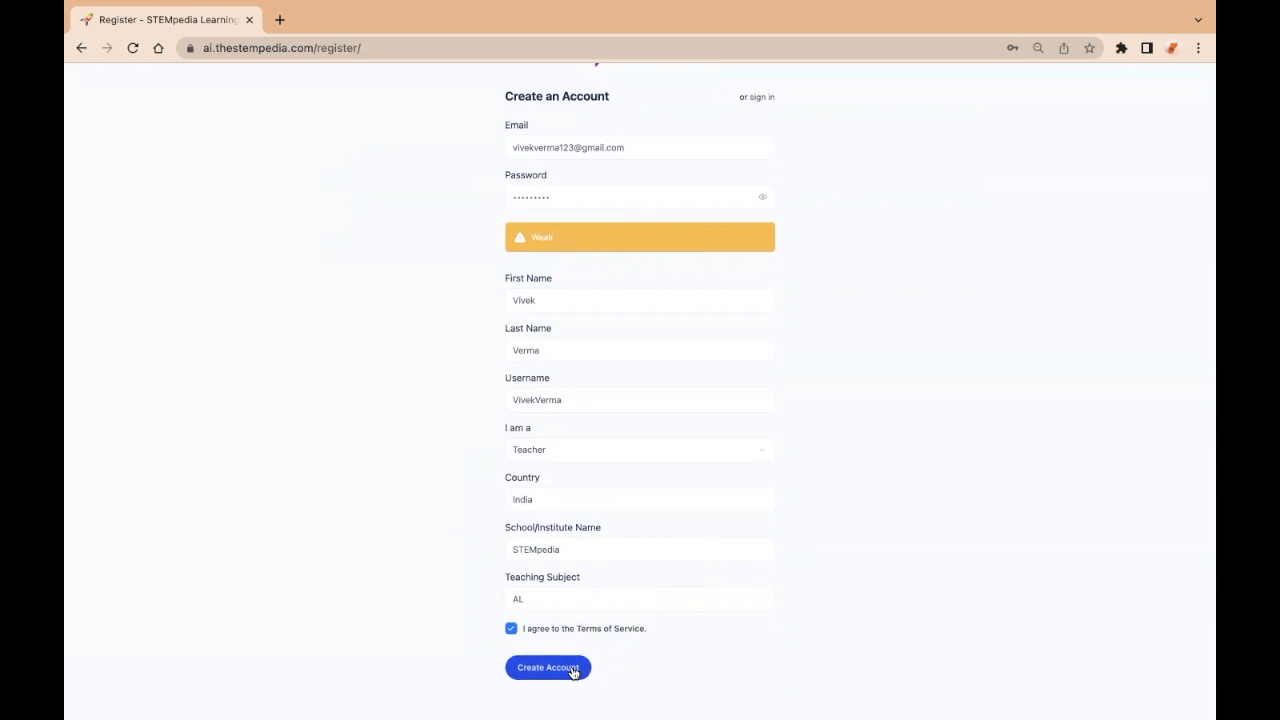
{"action": "left_click", "coordinate": [548, 667]}
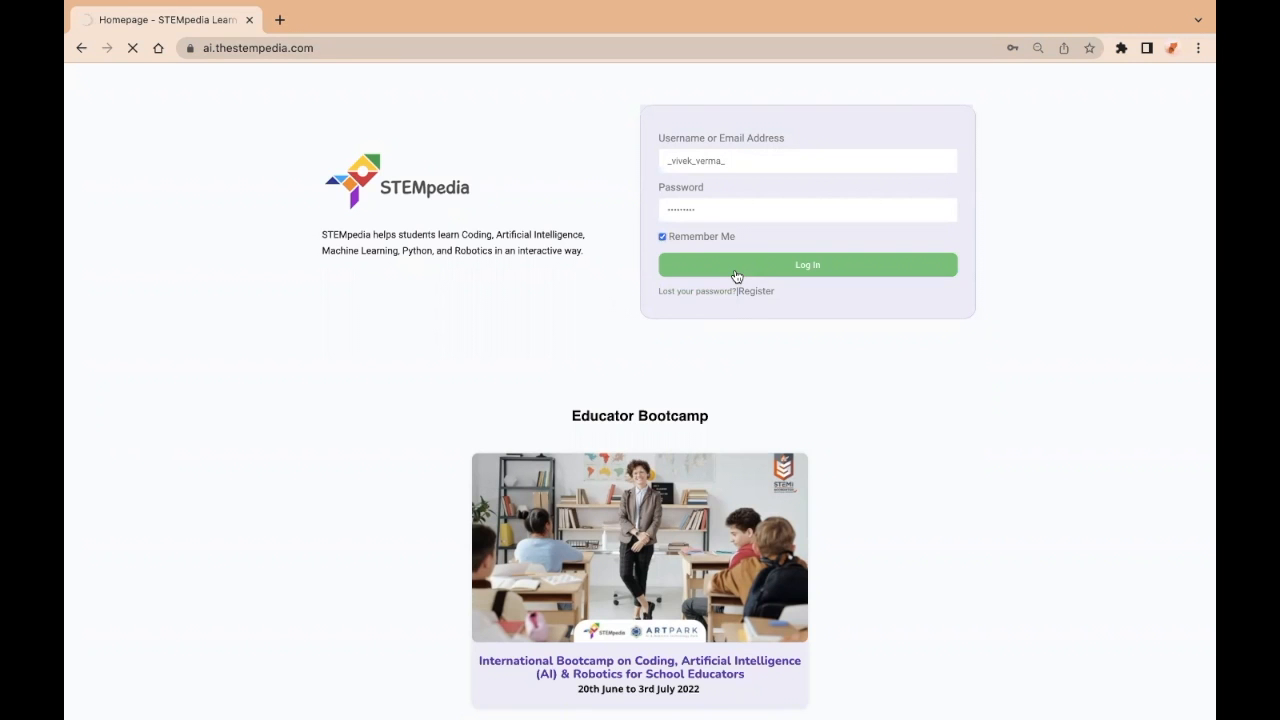
Log in with the prefilled credentials and reach the empty Teacher profile page.
{"action": "left_click", "coordinate": [807, 264]}
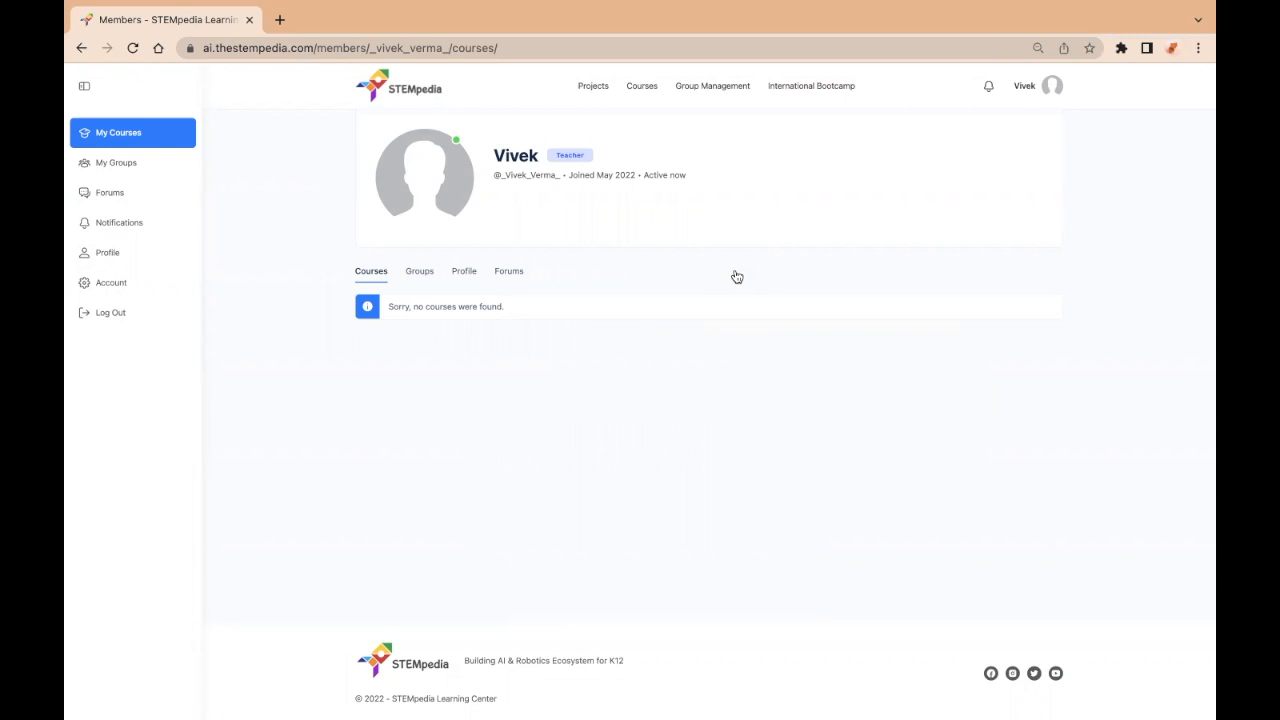
{"action": "left_click", "coordinate": [811, 85]}
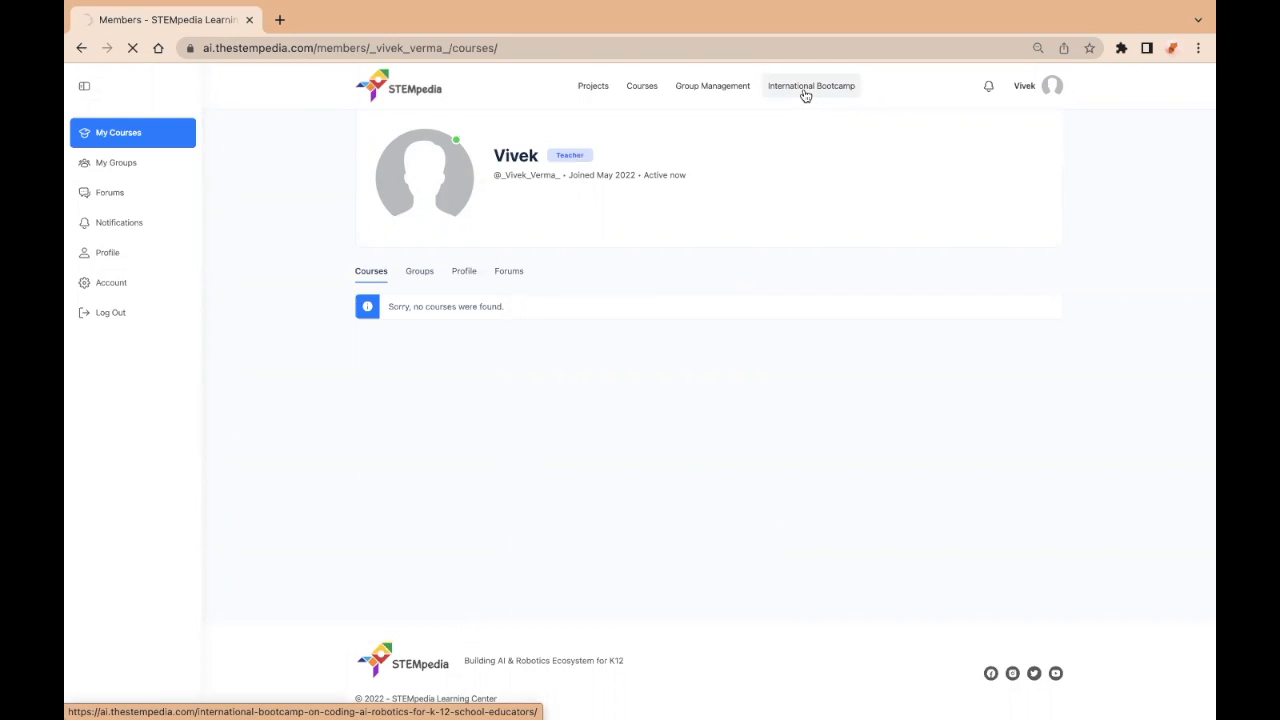
Go to International Bootcamp, scroll to the level cards, and enroll under Level 1.
{"action": "left_click", "coordinate": [812, 85]}
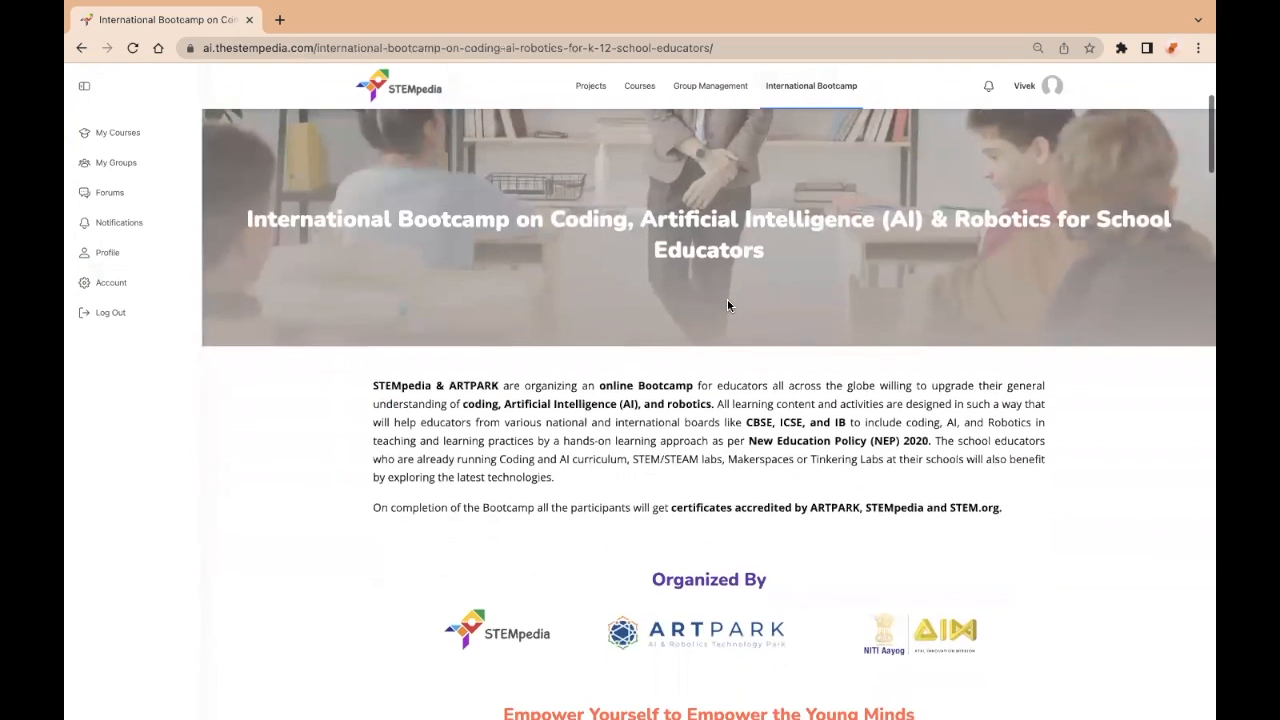
{"action": "scroll", "scroll_direction": "down", "scroll_amount": 3}
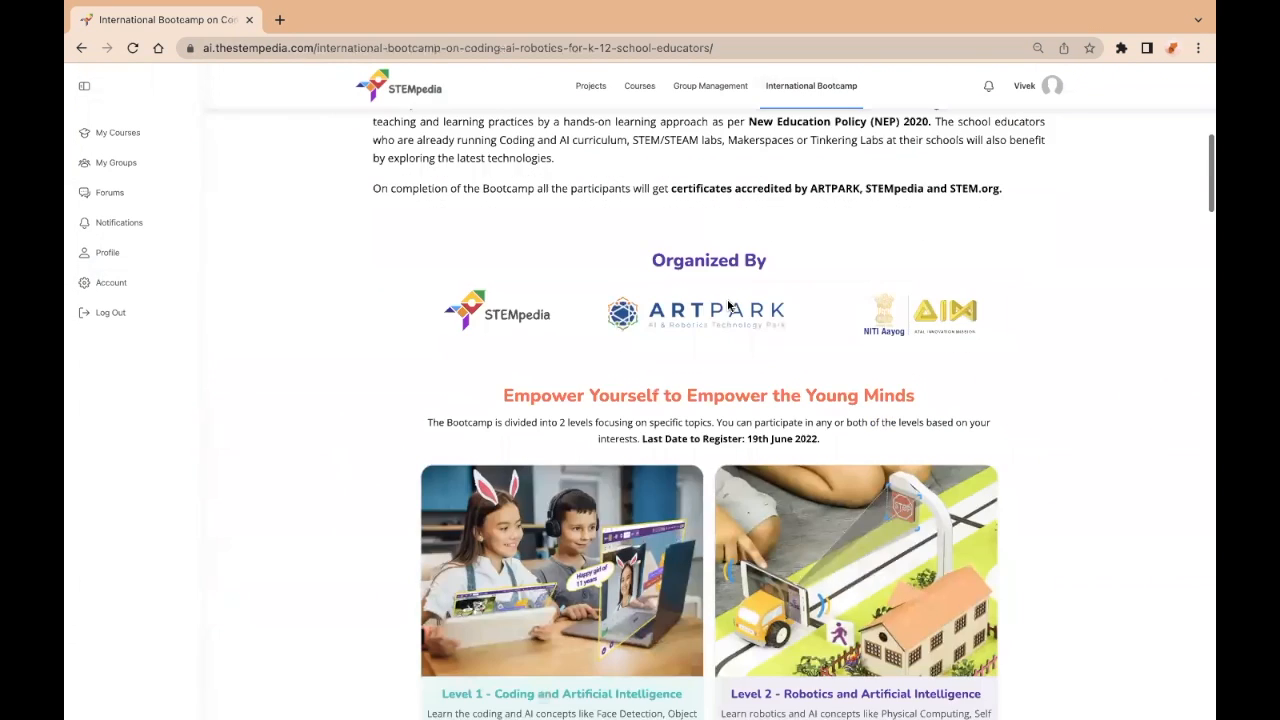
{"action": "scroll", "scroll_direction": "down", "scroll_amount": 3}
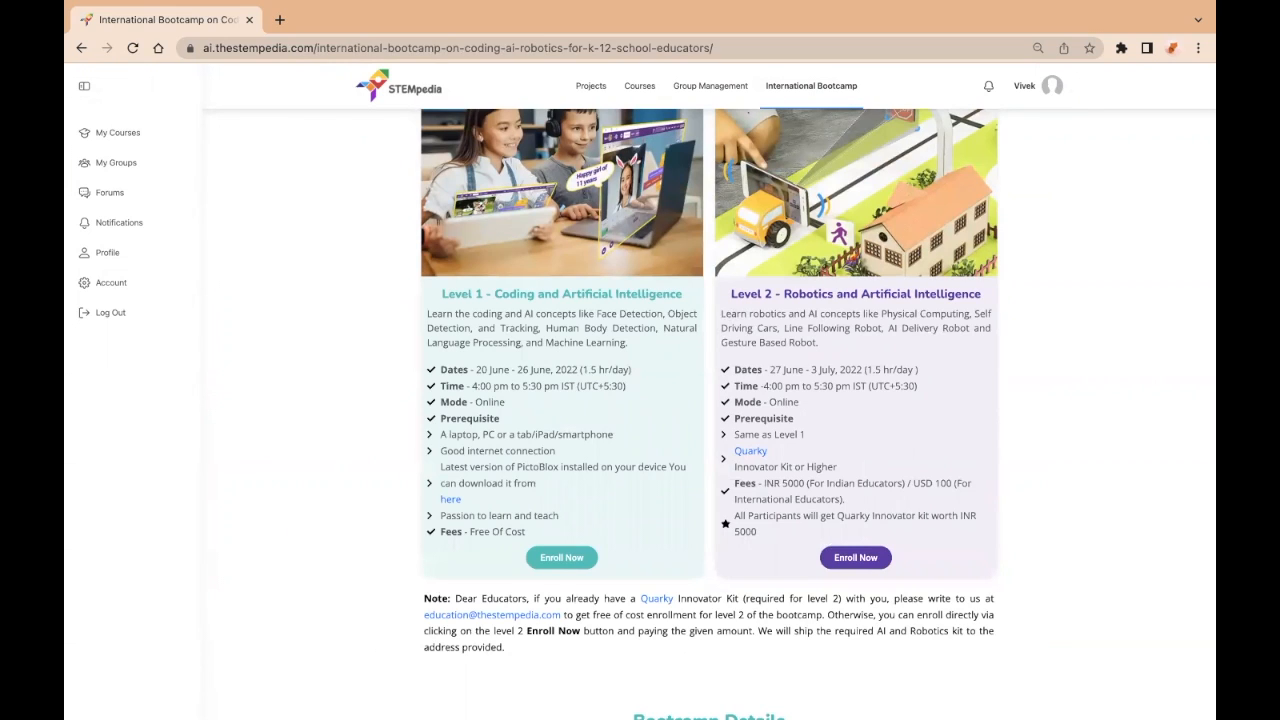
{"action": "mouse_move", "coordinate": [794, 443]}
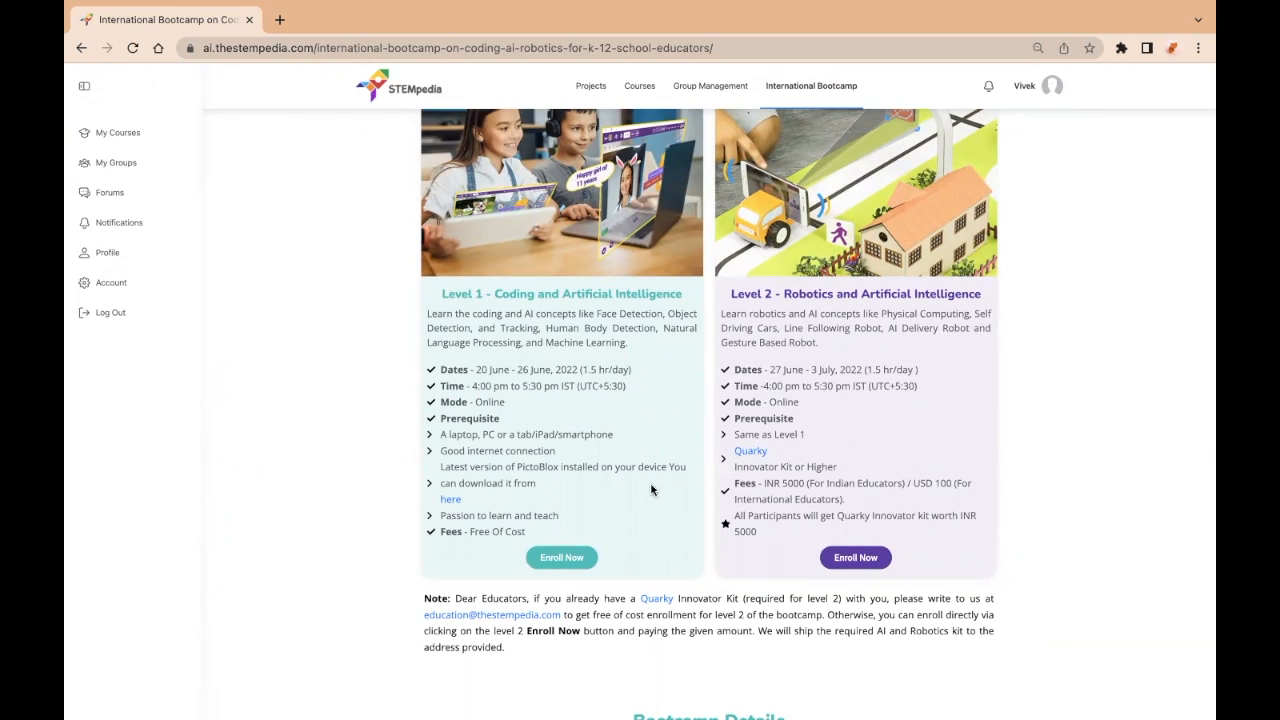
{"action": "left_click", "coordinate": [561, 557]}
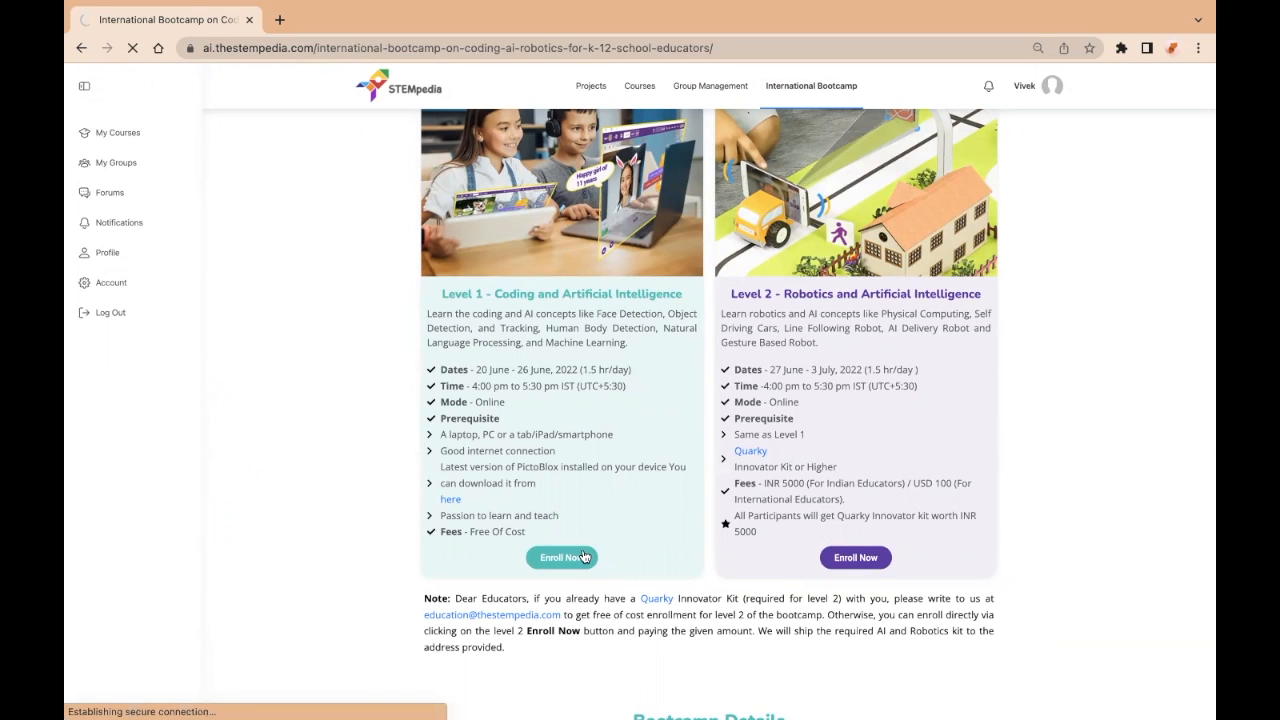
Take the free Level 1 AI and Coding Bootcamp course, then reopen International Bootcamp.
{"action": "left_click", "coordinate": [562, 557]}
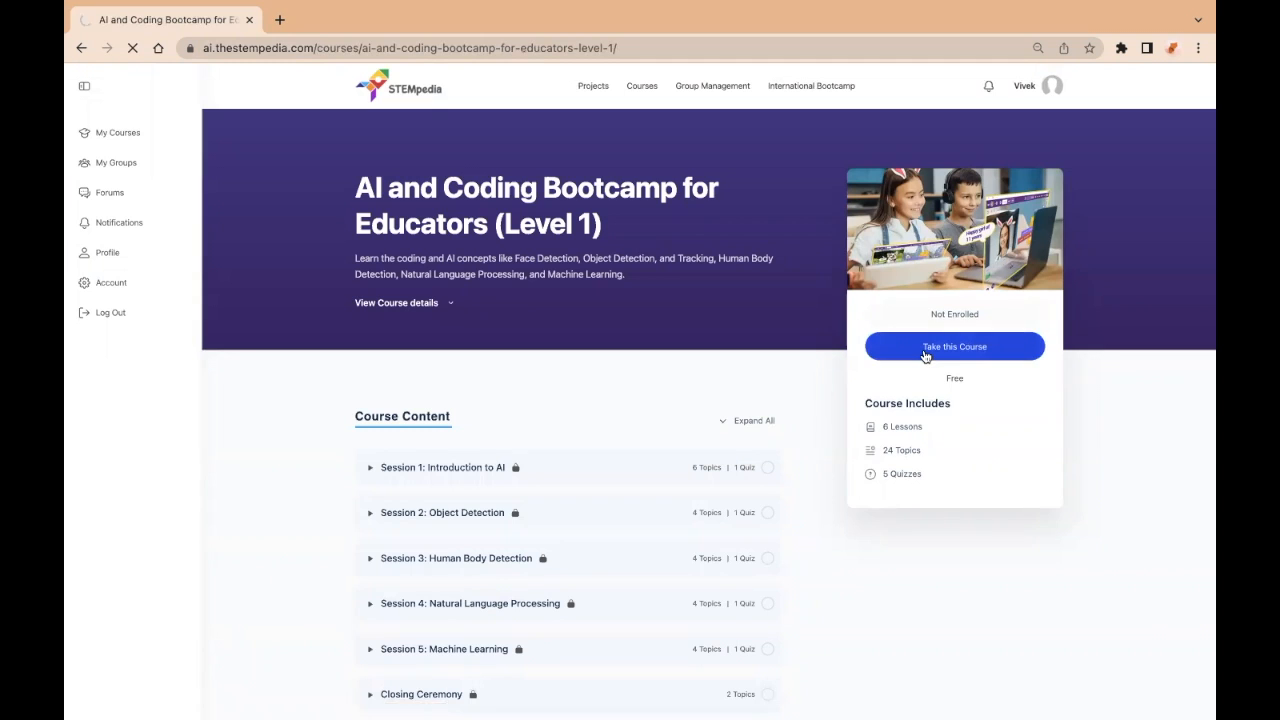
{"action": "left_click", "coordinate": [954, 346]}
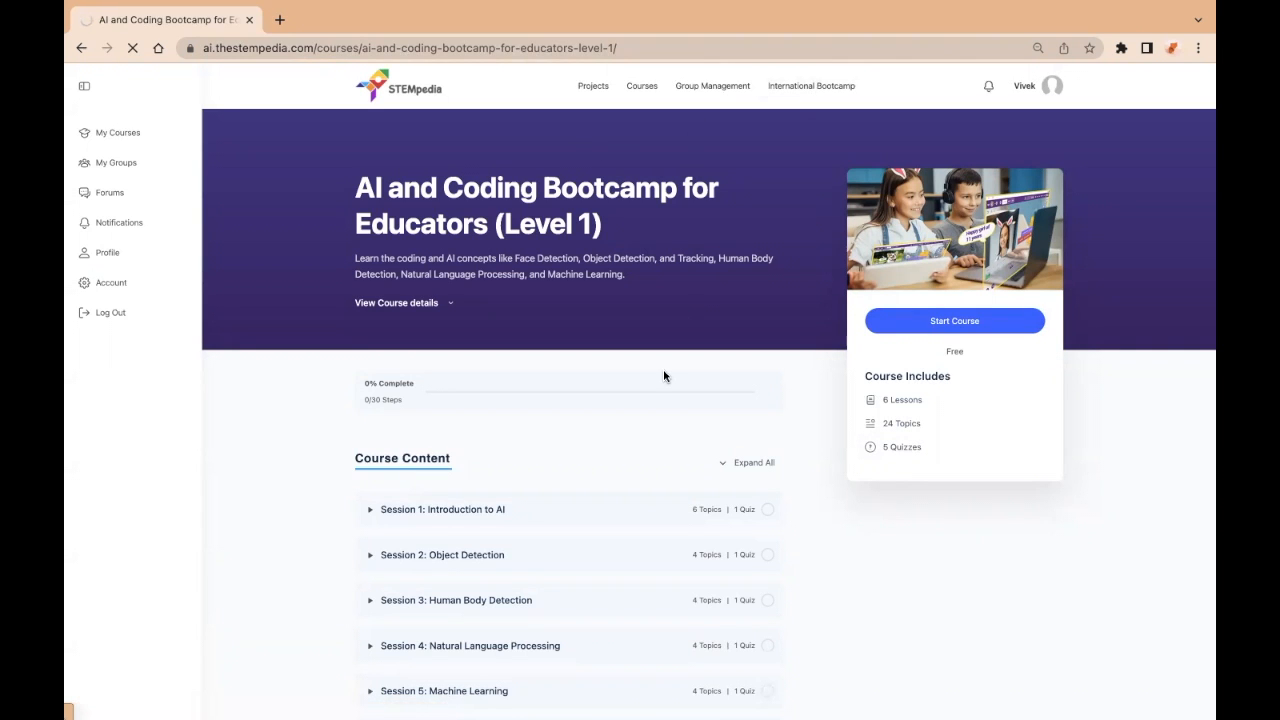
{"action": "left_click", "coordinate": [811, 85]}
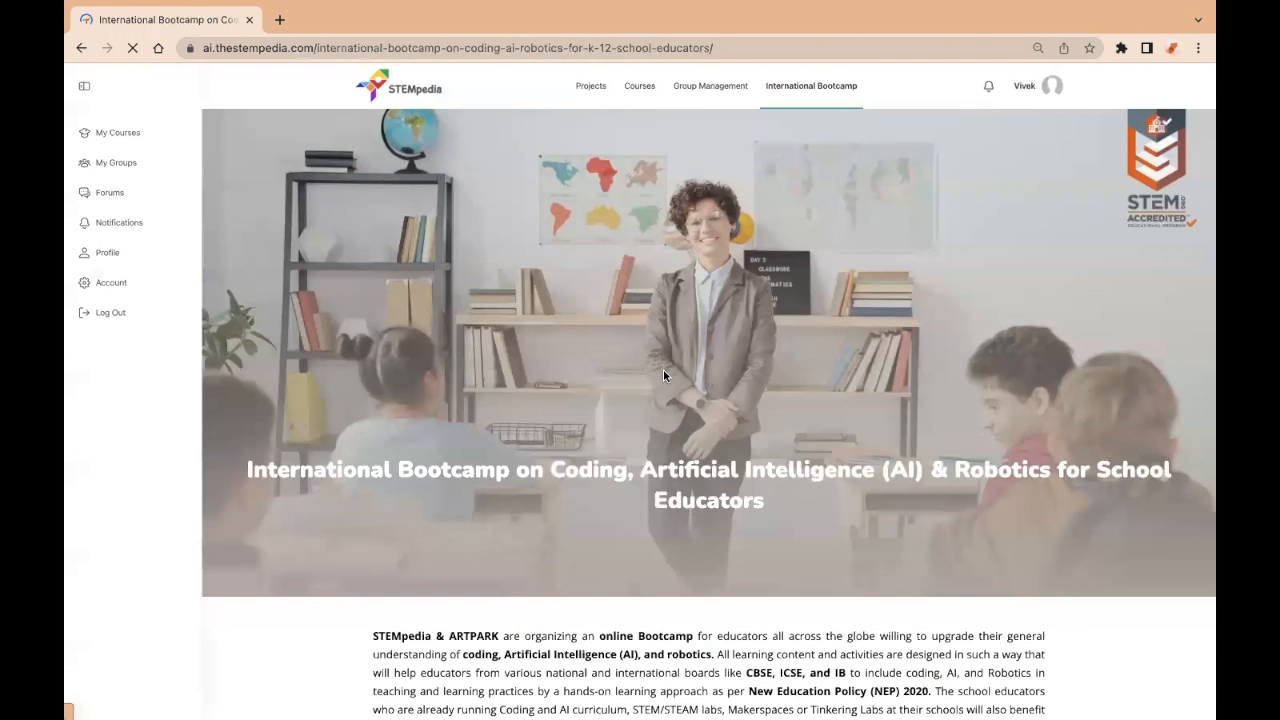
{"action": "scroll", "scroll_direction": "down", "scroll_amount": 3}
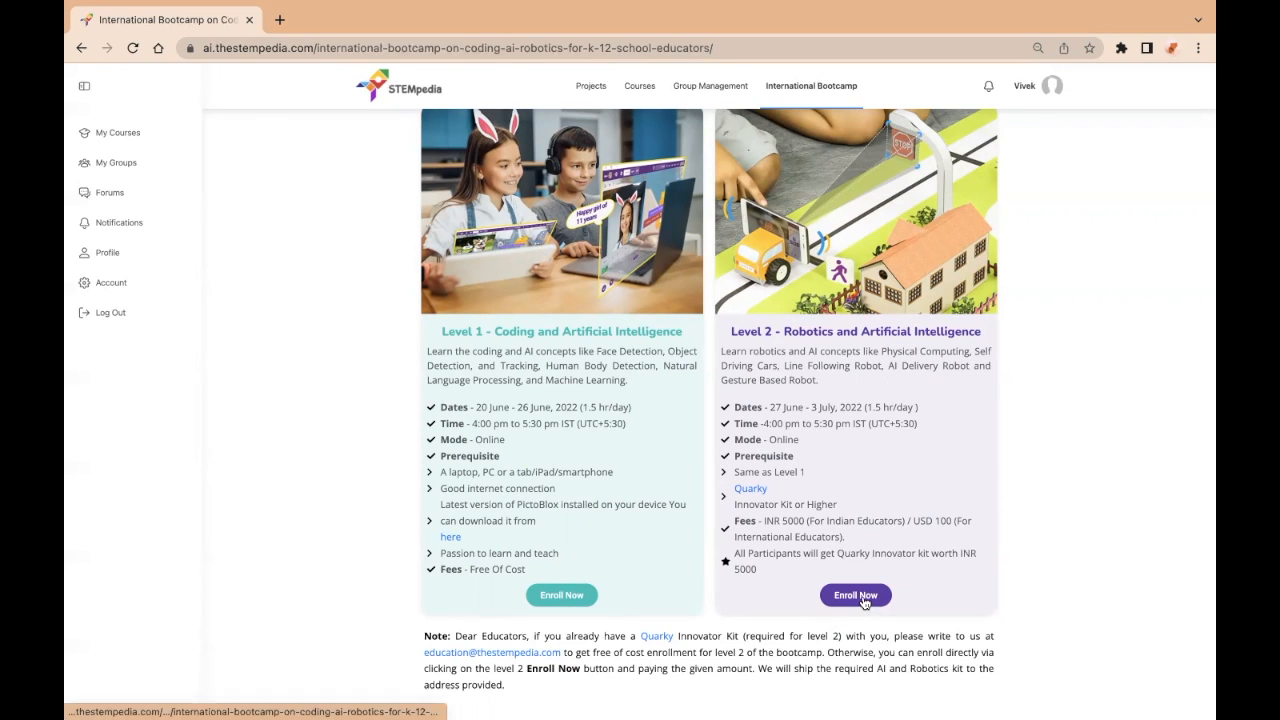
Enroll in Level 2 choosing India, and browse the ₹5,000 Razorpay payment options.
{"action": "left_click", "coordinate": [855, 595]}
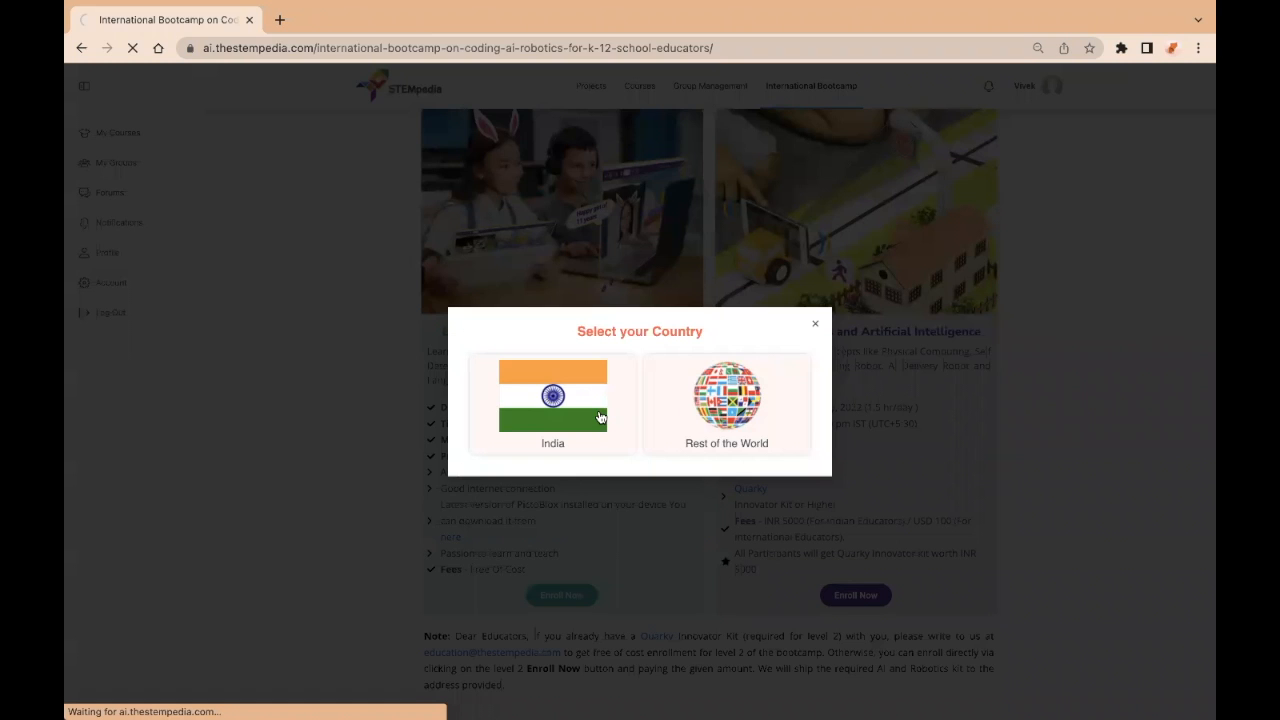
{"action": "left_click", "coordinate": [552, 400]}
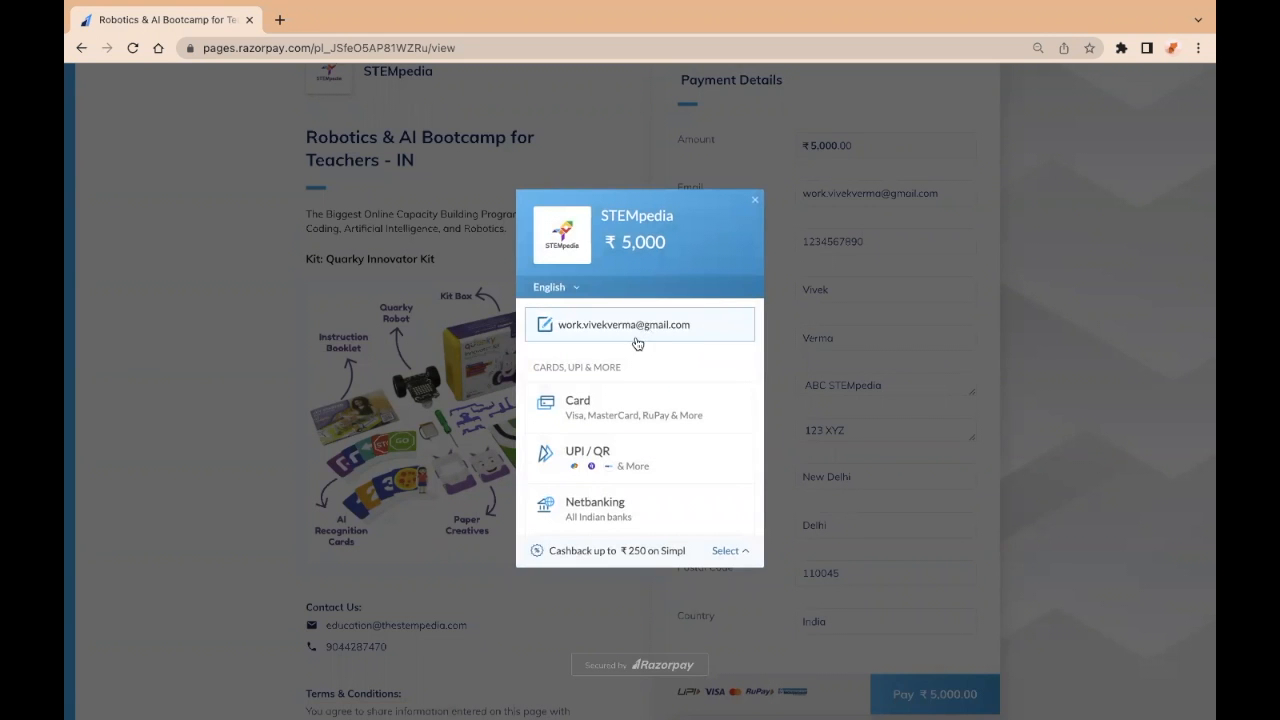
{"action": "scroll", "scroll_direction": "down", "scroll_amount": 3}
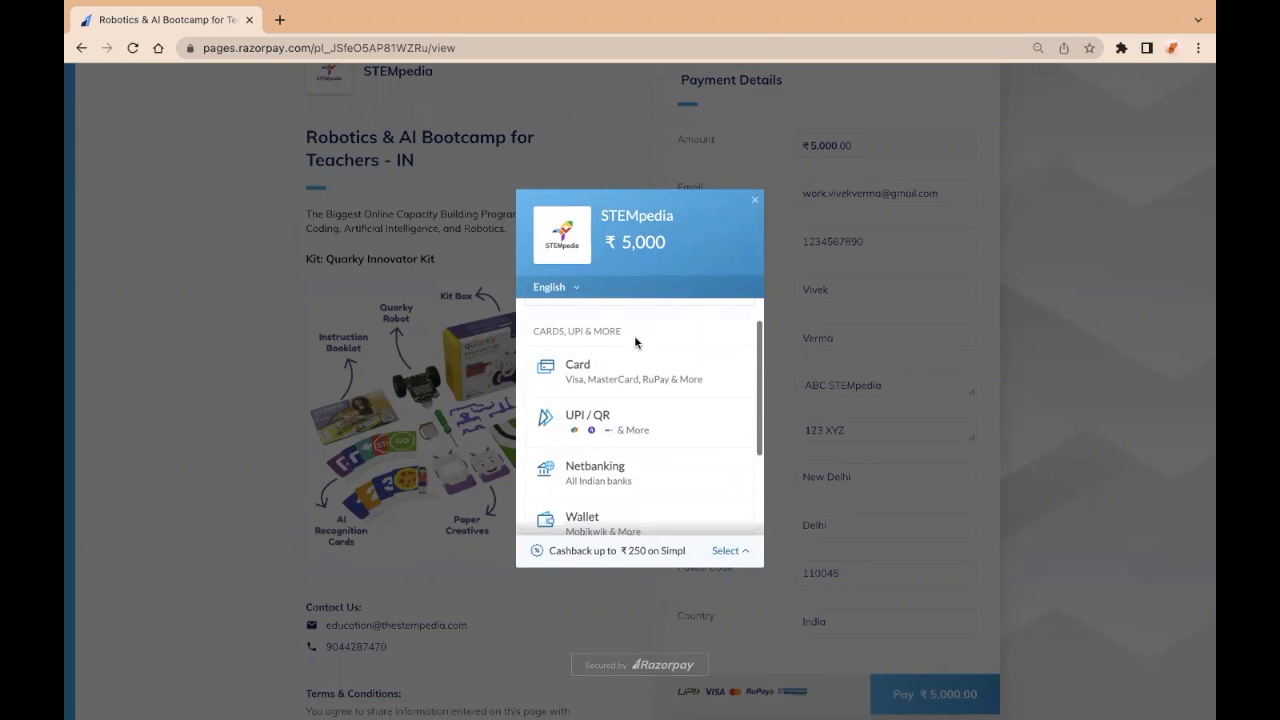
{"action": "scroll", "scroll_direction": "down", "scroll_amount": 3}
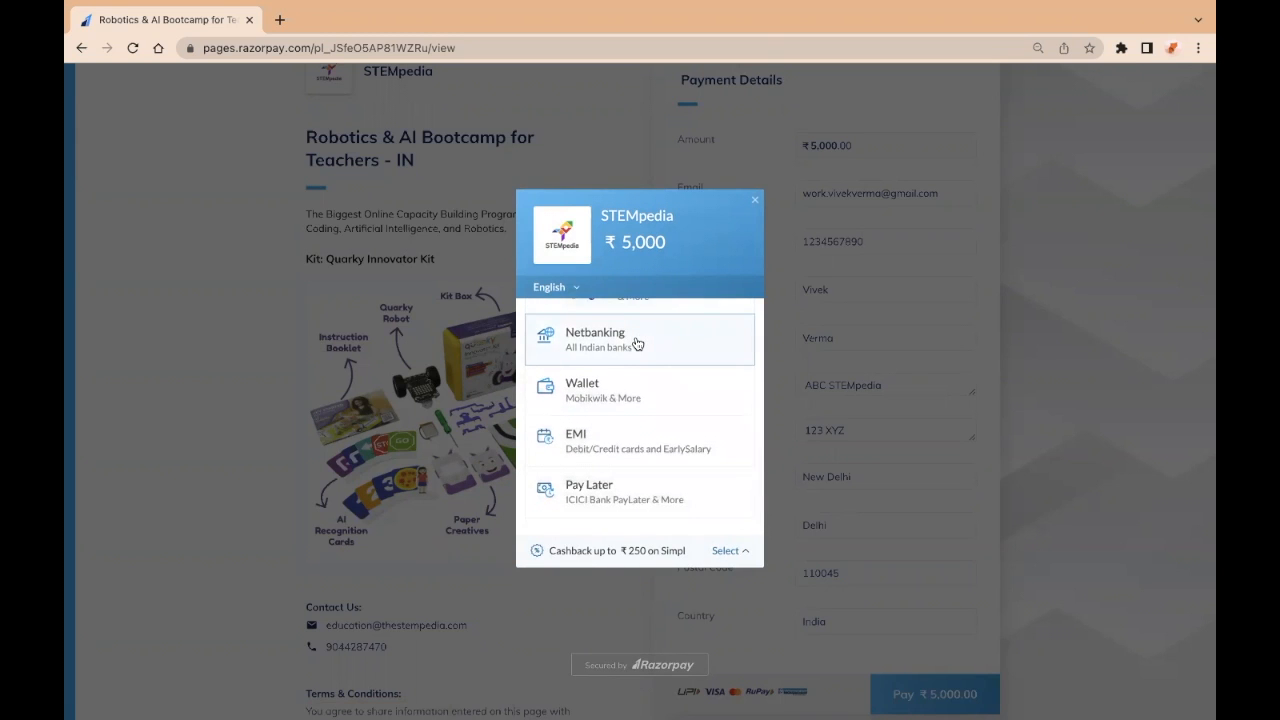